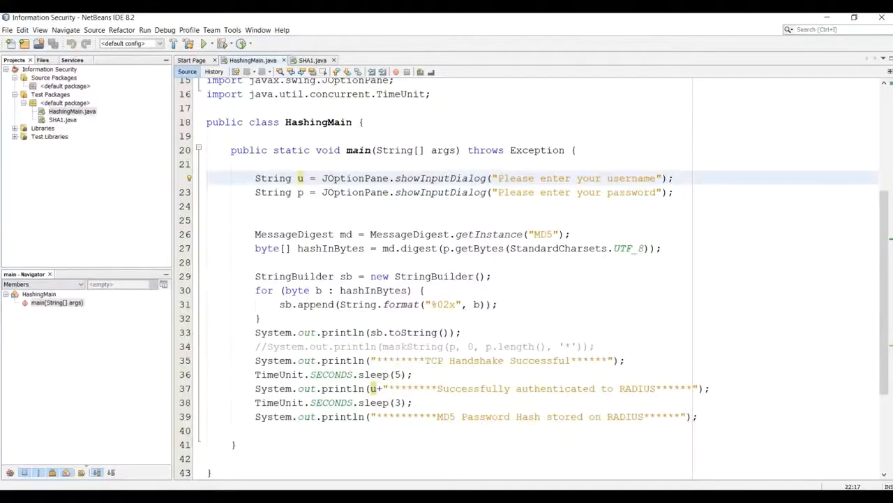
# Scroll through and review the HashingMain.java source code in the editor
pyautogui.scroll(3)
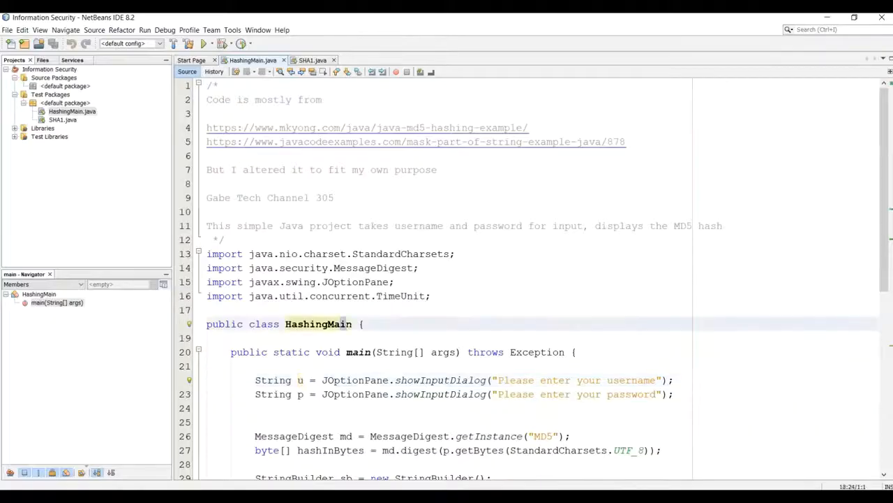
pyautogui.click(381, 254)
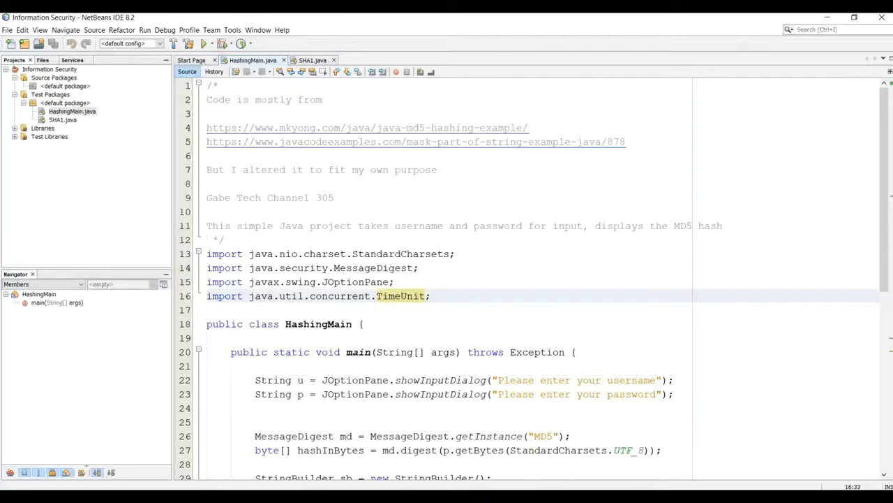
pyautogui.scroll(-3)
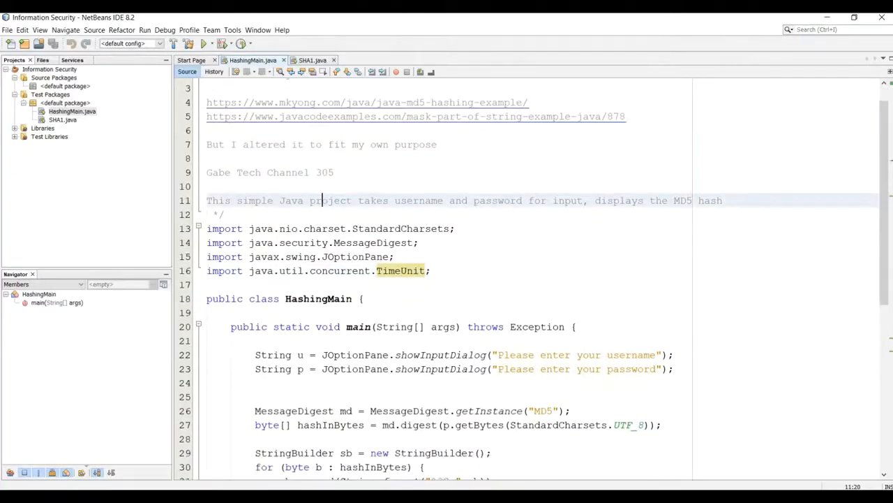
pyautogui.scroll(-3)
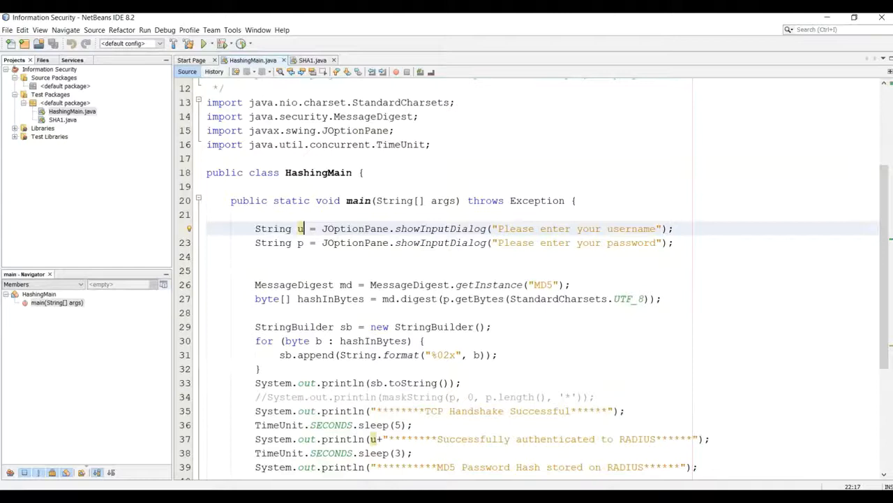
pyautogui.scroll(-3)
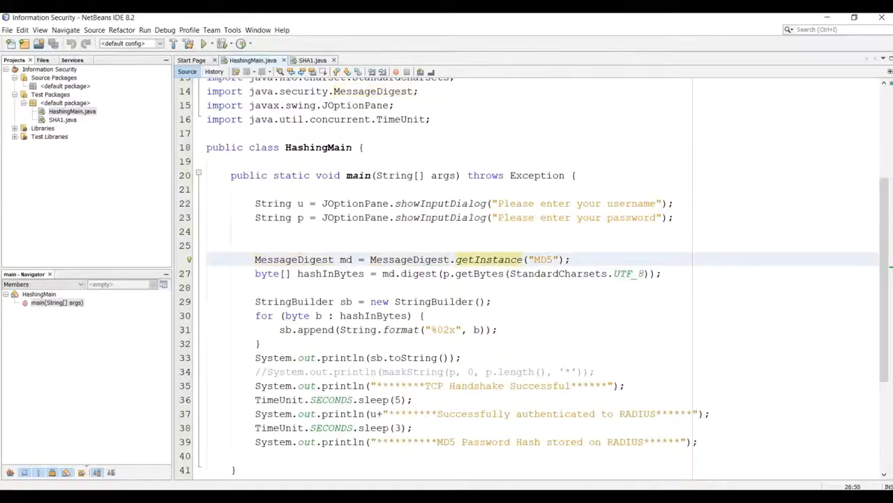
pyautogui.scroll(-3)
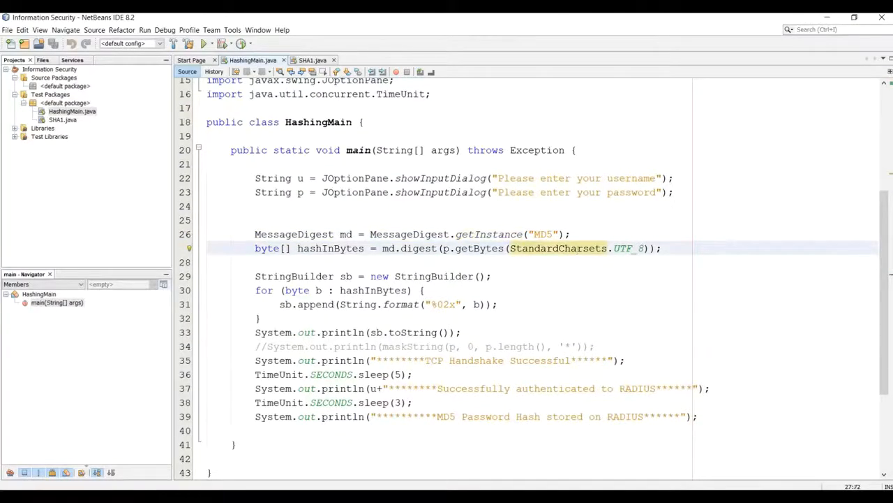
pyautogui.scroll(-3)
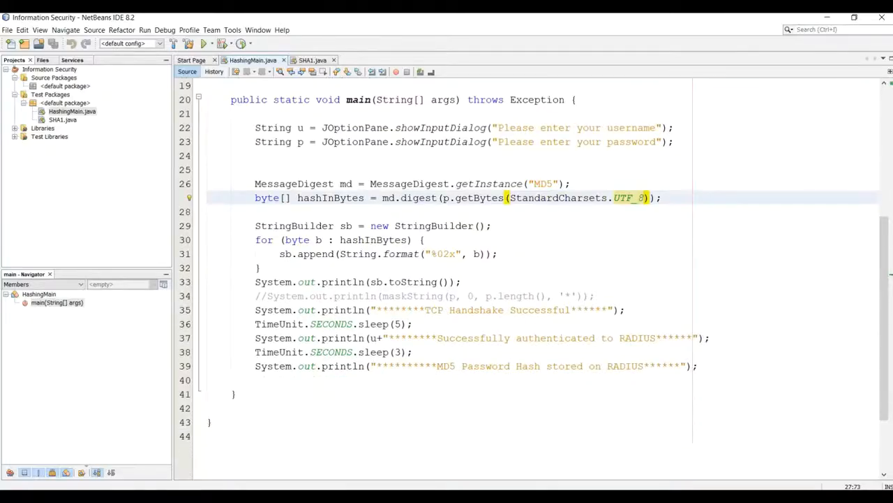
pyautogui.click(345, 226)
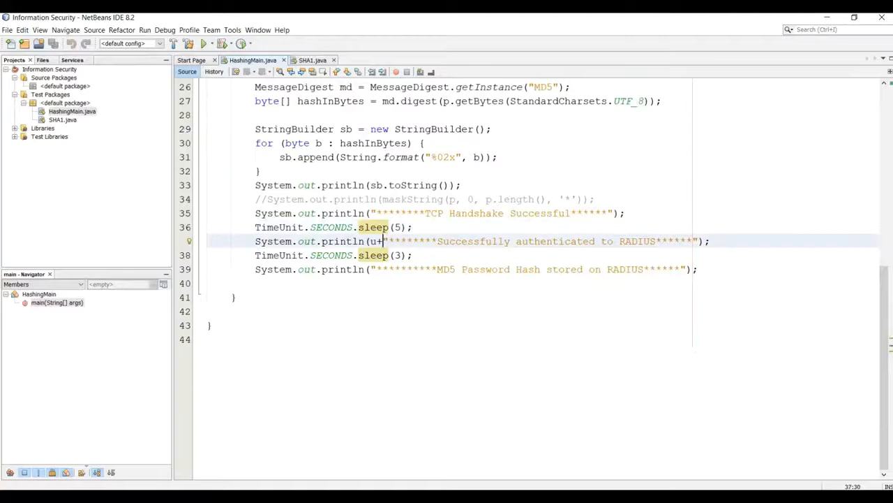
pyautogui.scroll(3)
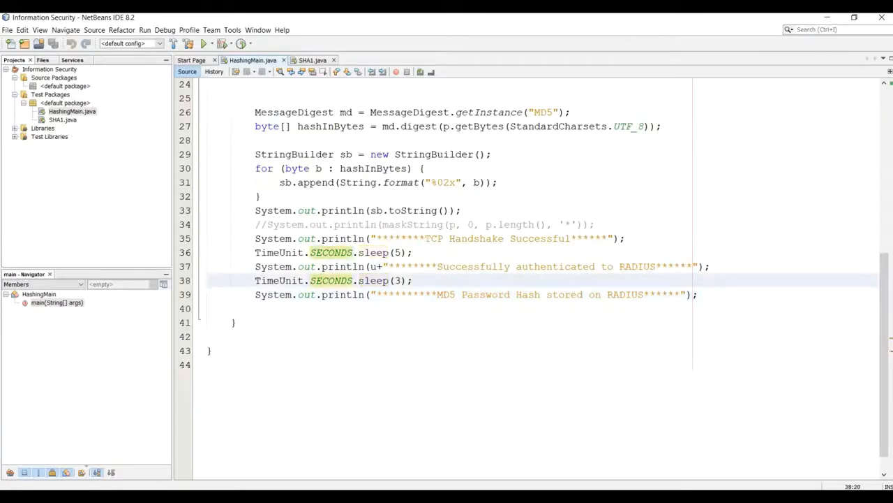
pyautogui.click(401, 251)
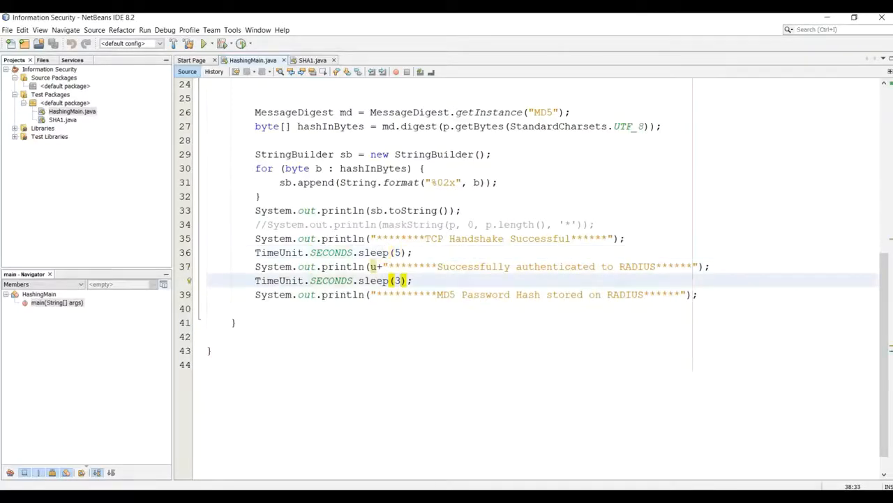
pyautogui.scroll(3)
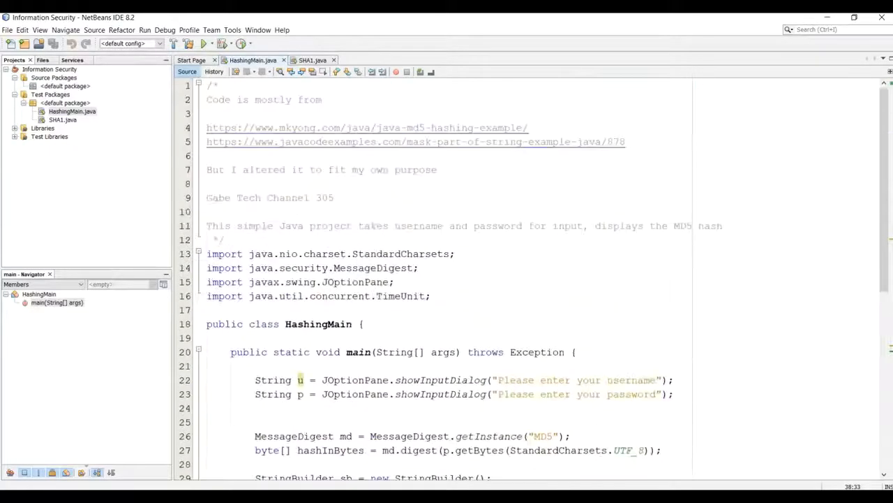
pyautogui.rightClick(72, 111)
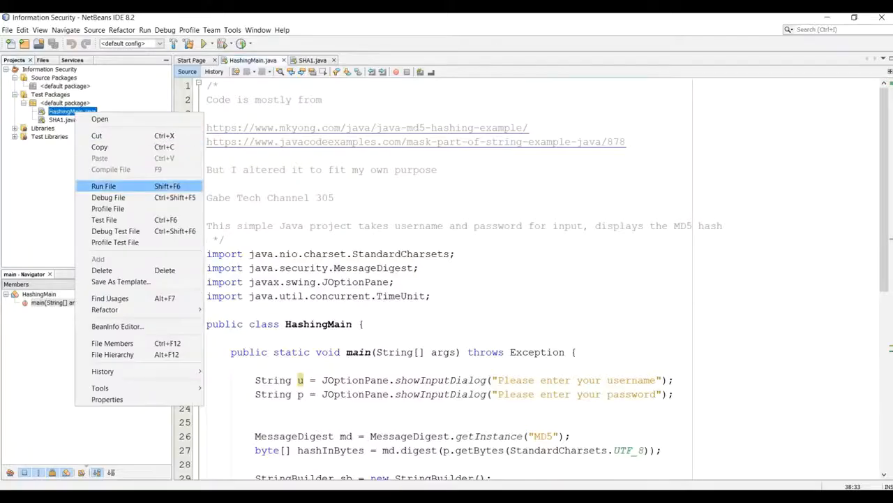
pyautogui.click(103, 186)
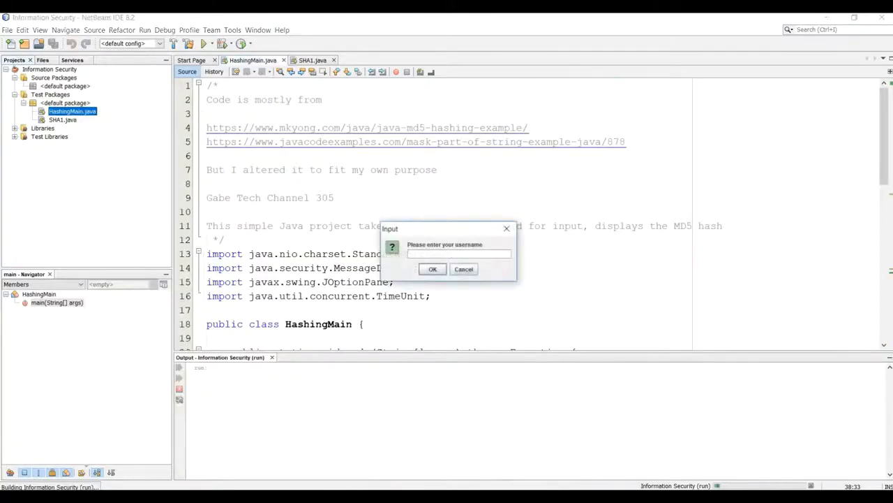
pyautogui.write('Gabe Tech Cha')
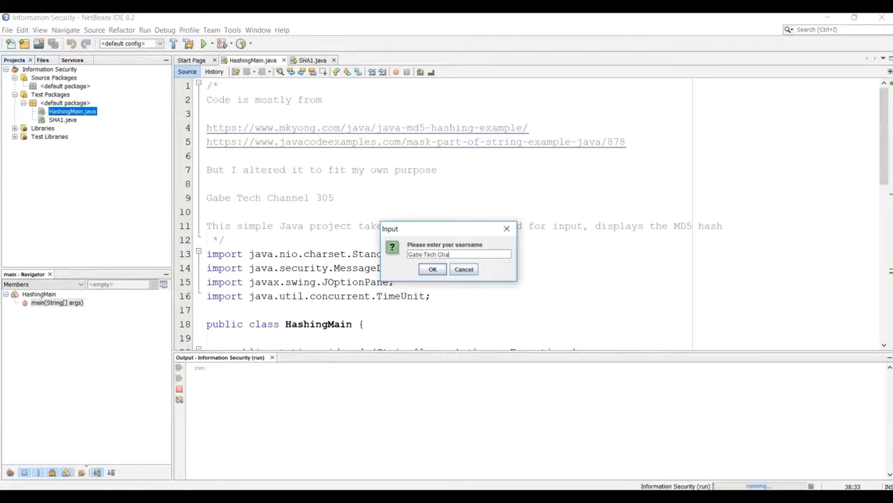
pyautogui.click(432, 269)
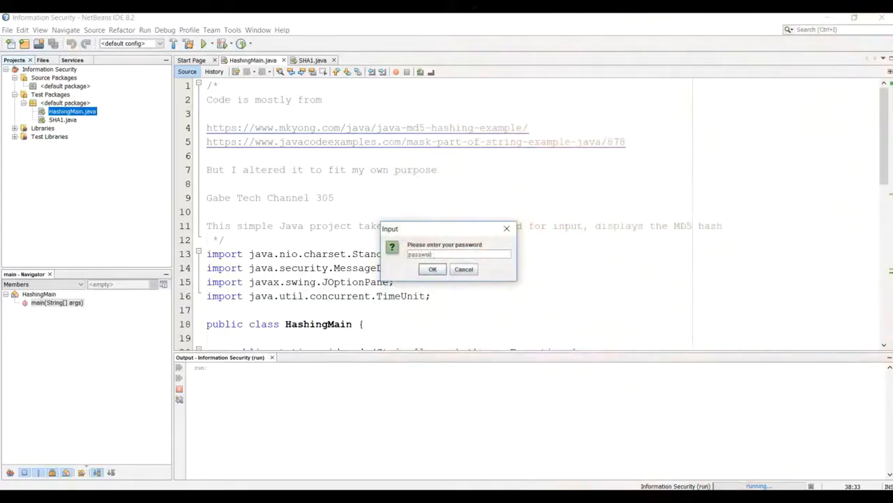
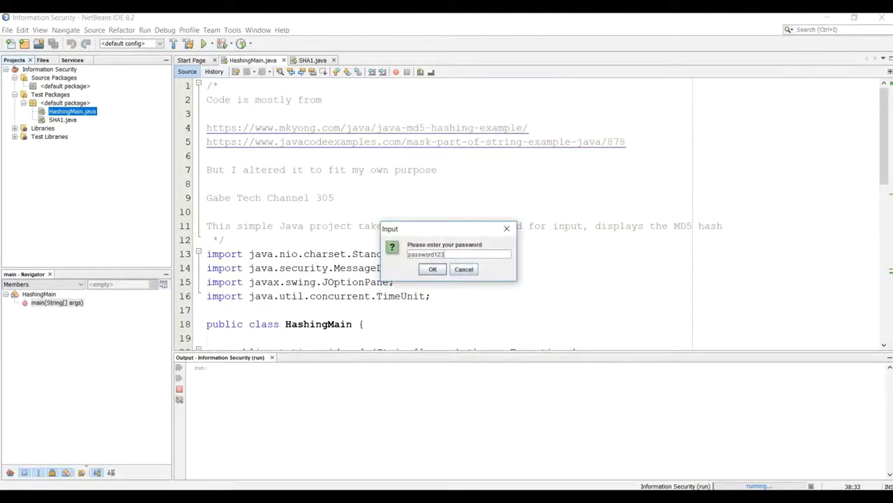
pyautogui.click(432, 269)
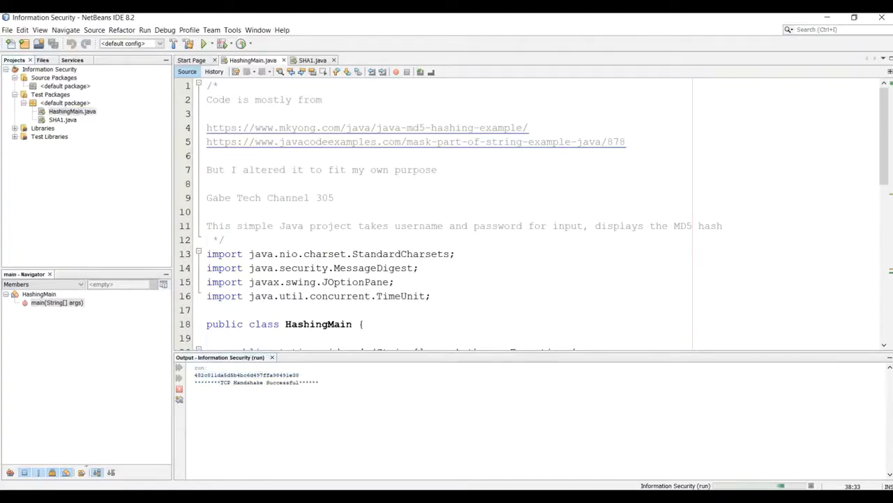
# Double-click in the Output window to view the RADIUS messages ending in BUILD SUCCESSFUL
pyautogui.doubleClick(246, 375)
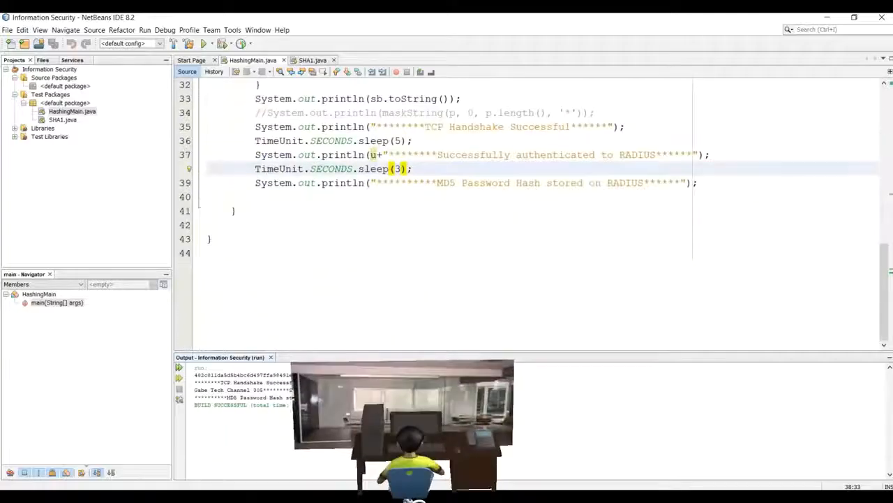
pyautogui.scroll(3)
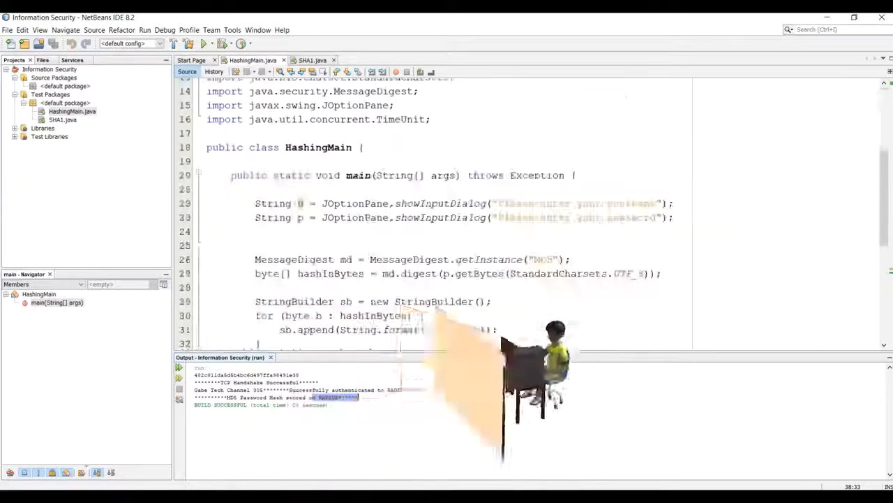
pyautogui.scroll(-3)
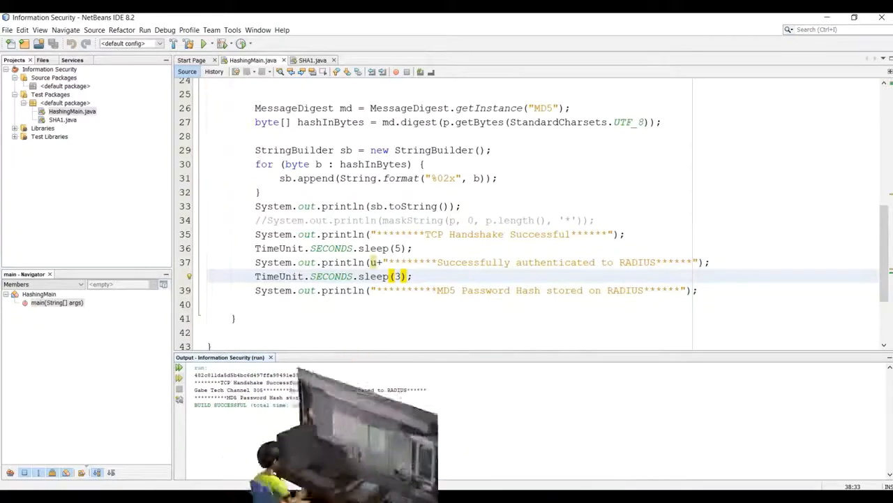
pyautogui.scroll(3)
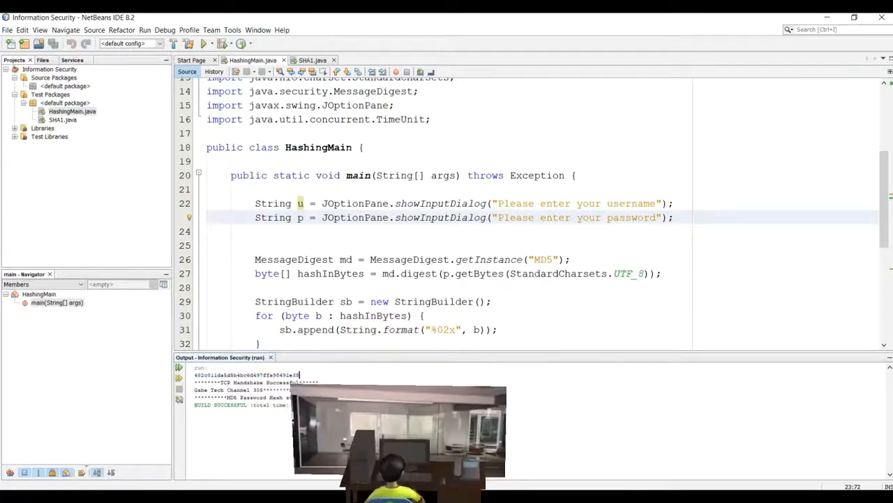
pyautogui.scroll(-3)
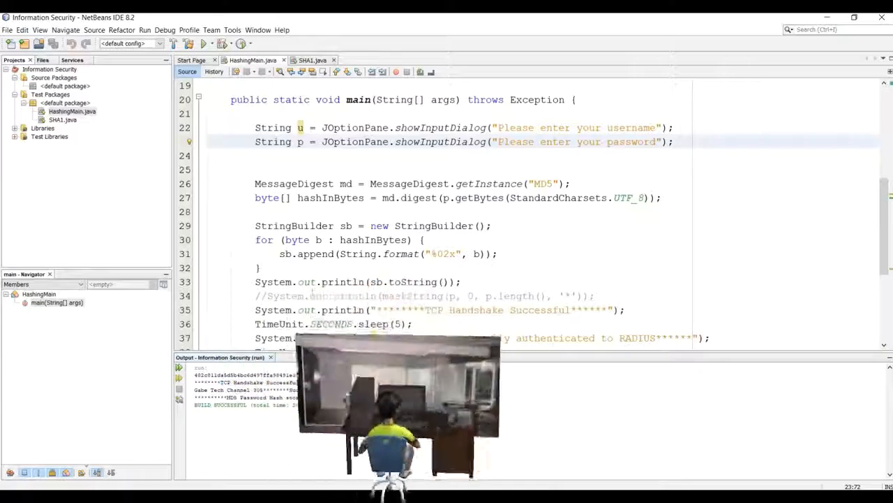
pyautogui.scroll(-3)
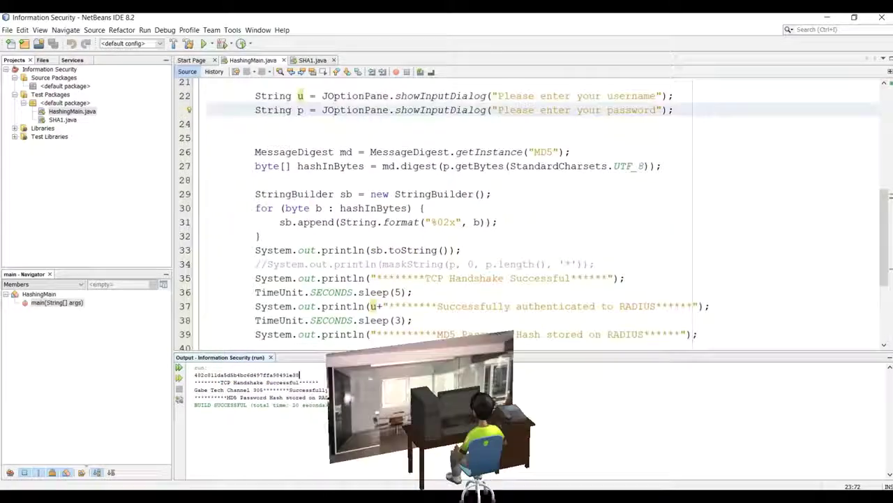
pyautogui.scroll(-3)
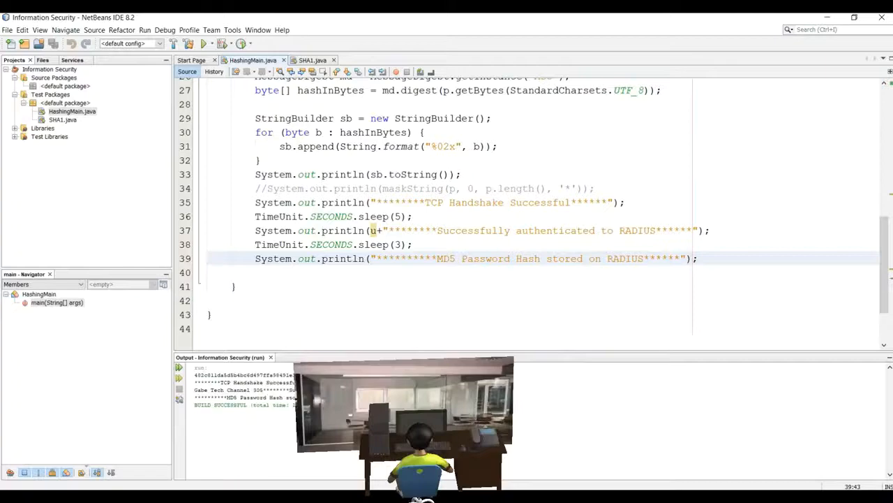
pyautogui.scroll(3)
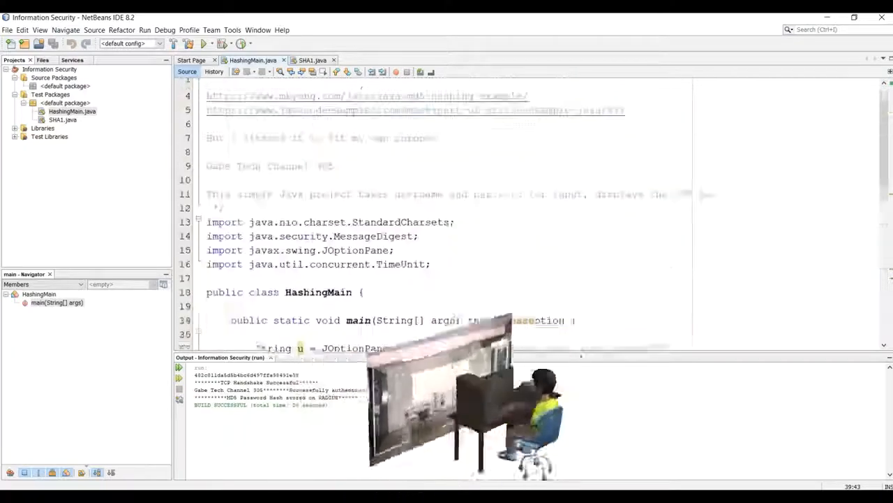